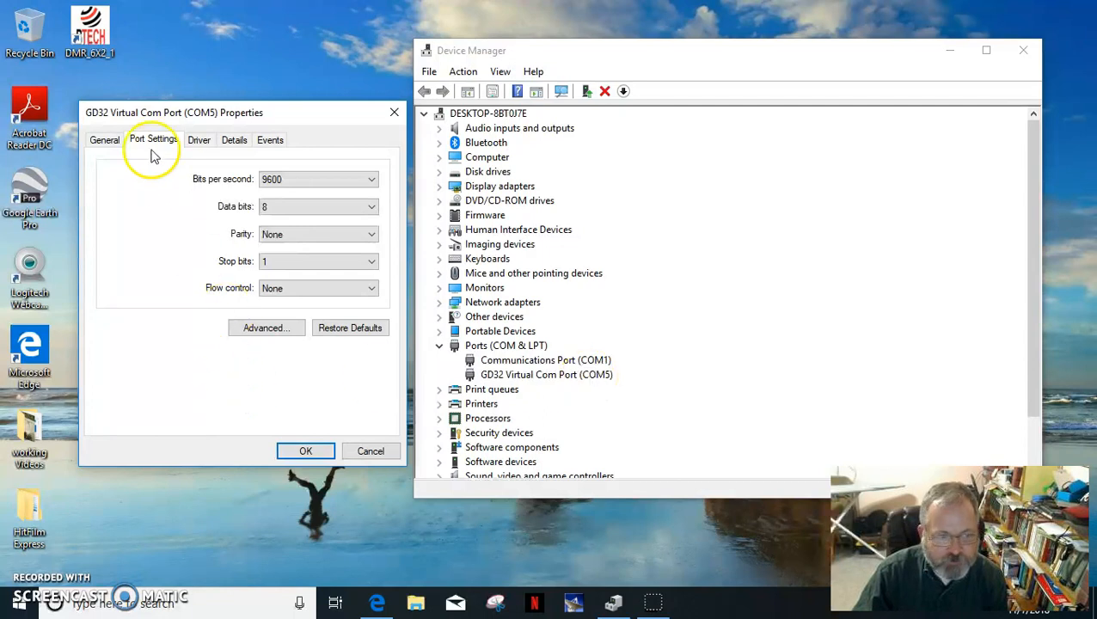
Step: Check the COM5 device and keep 9600 port speed, then confirm software version 1.03
left_click(104, 140)
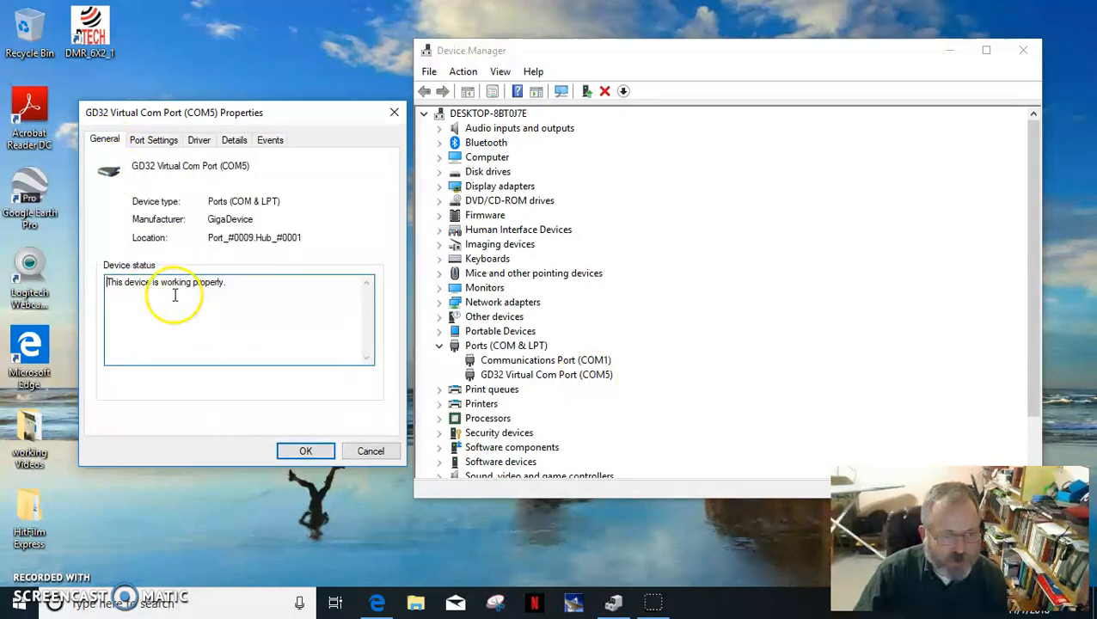
left_click(153, 139)
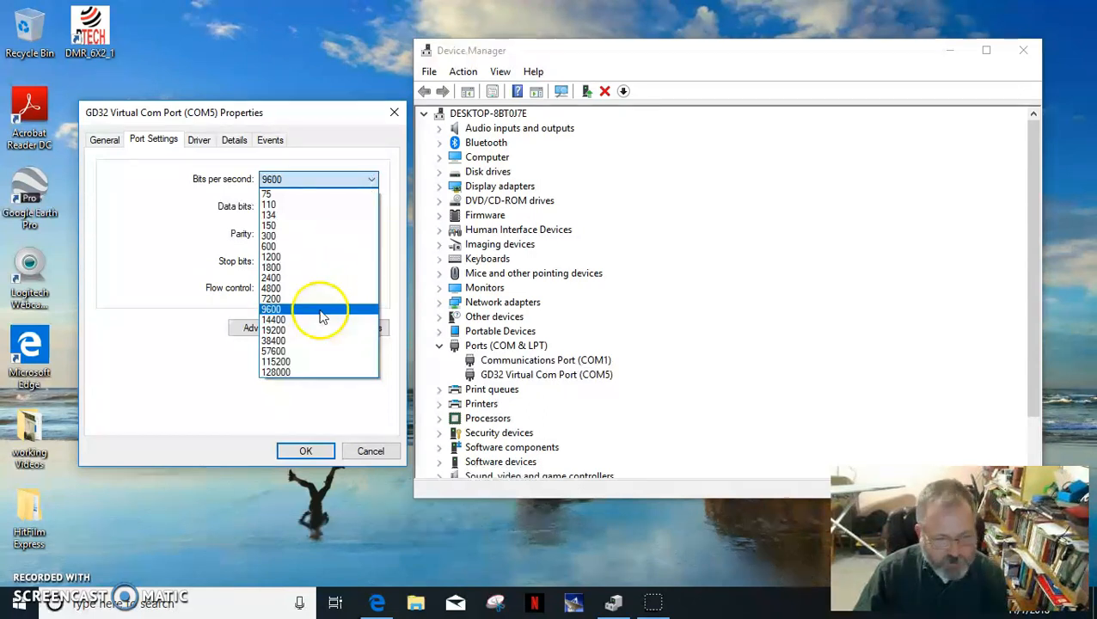
mouse_move(305, 313)
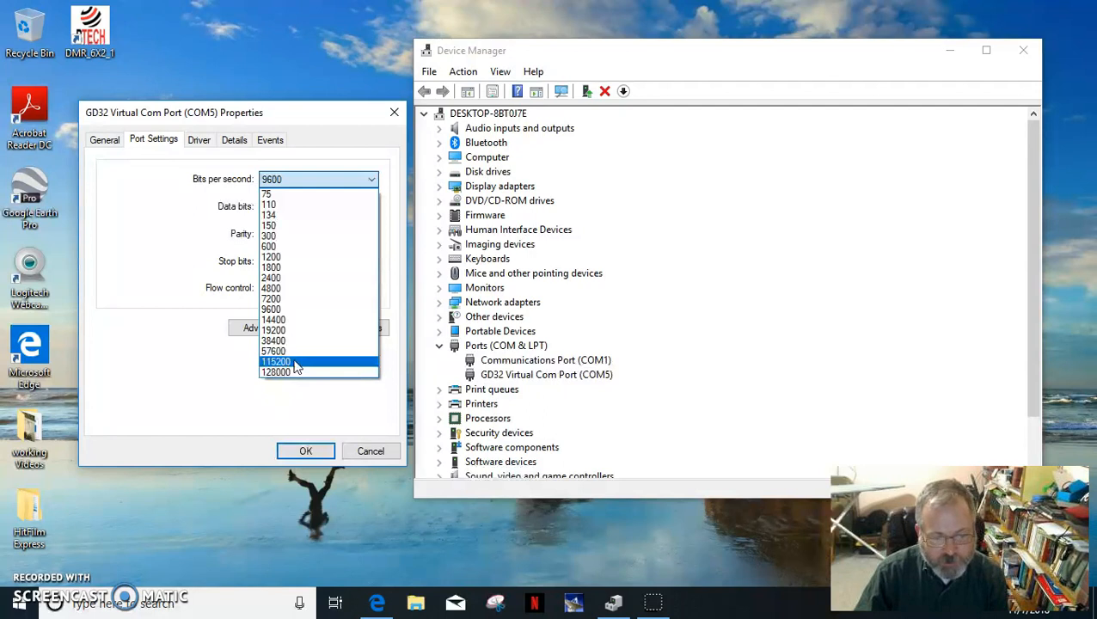
mouse_move(292, 309)
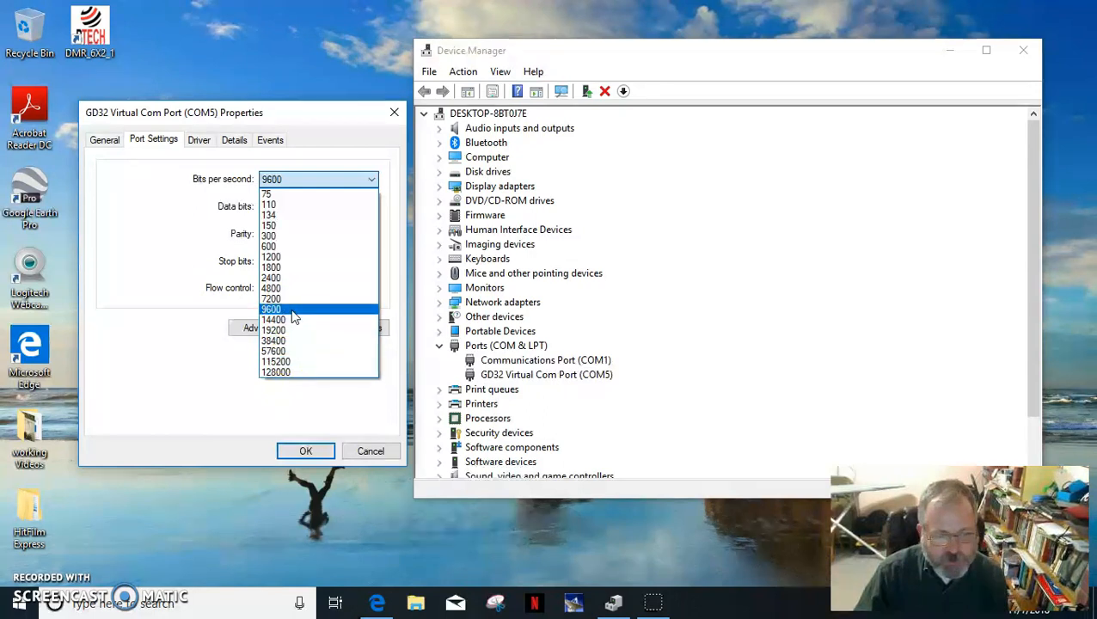
left_click(271, 308)
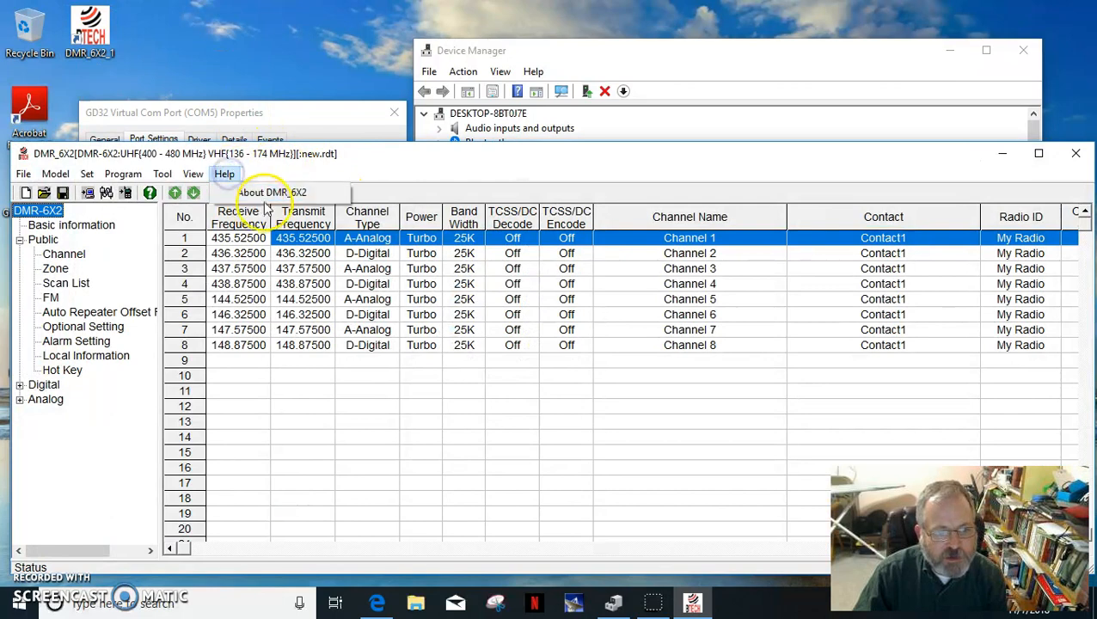
left_click(272, 192)
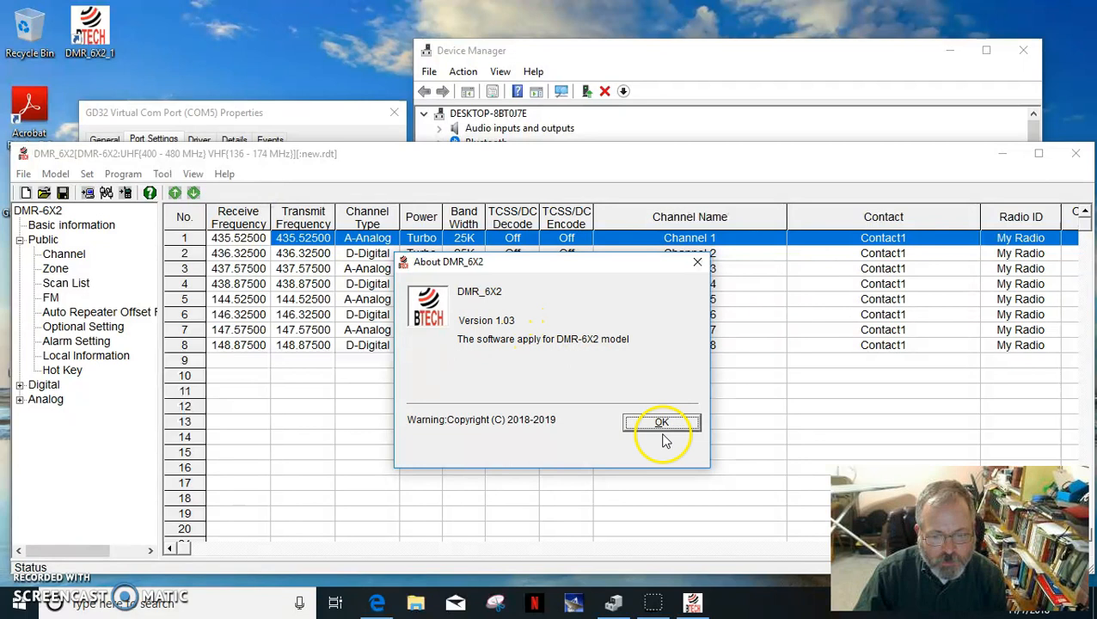
left_click(661, 422)
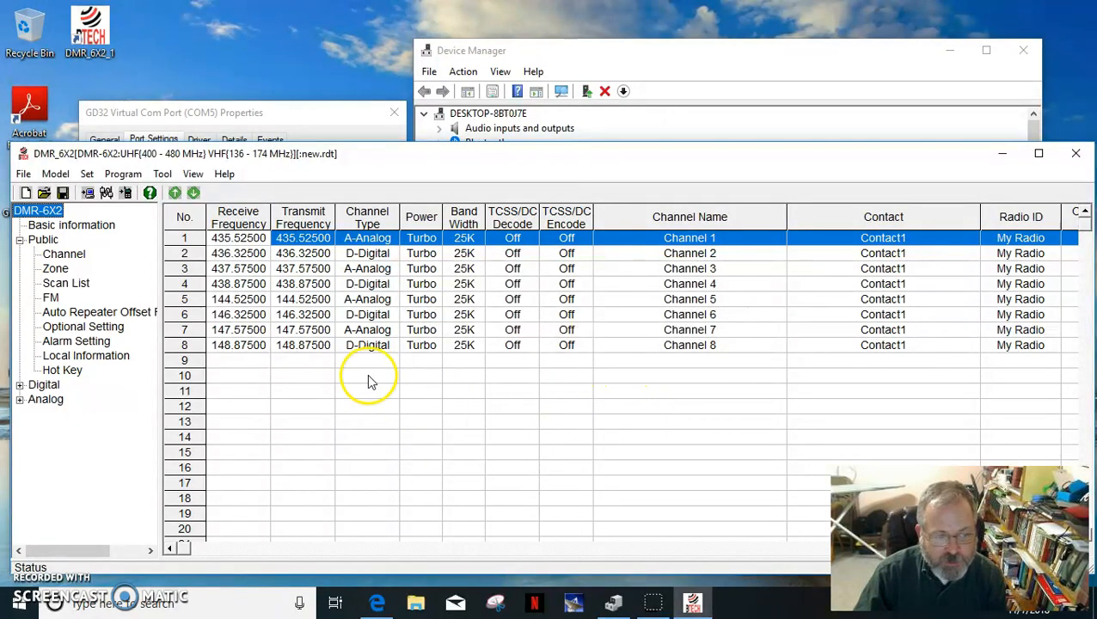
Step: Keep COM5 as the communication port and close the Firmware_Update window
left_click(86, 173)
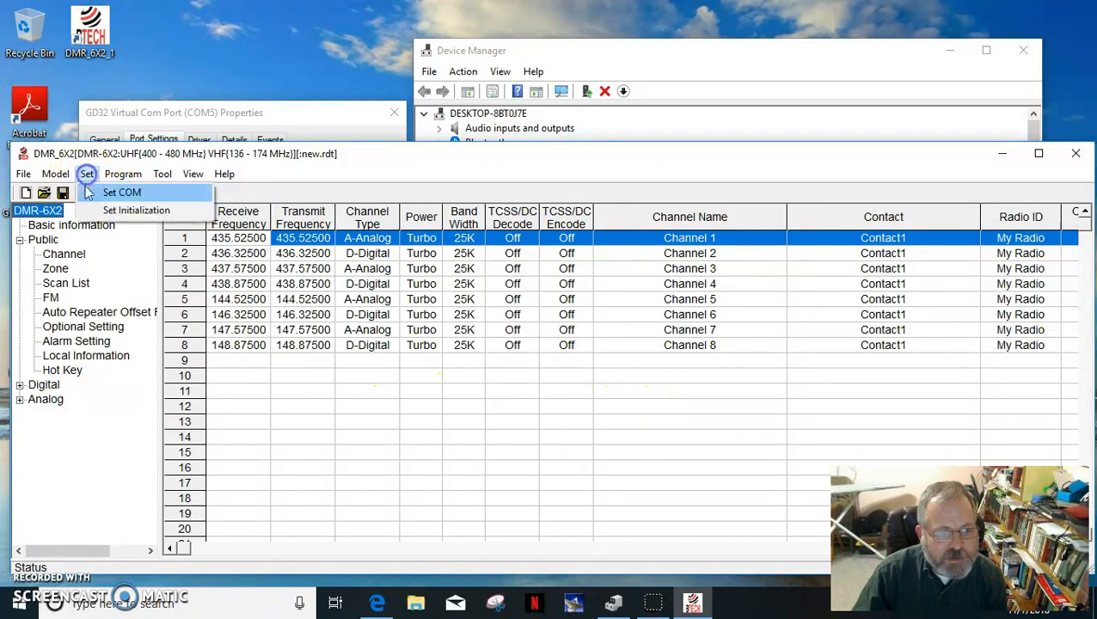
left_click(121, 191)
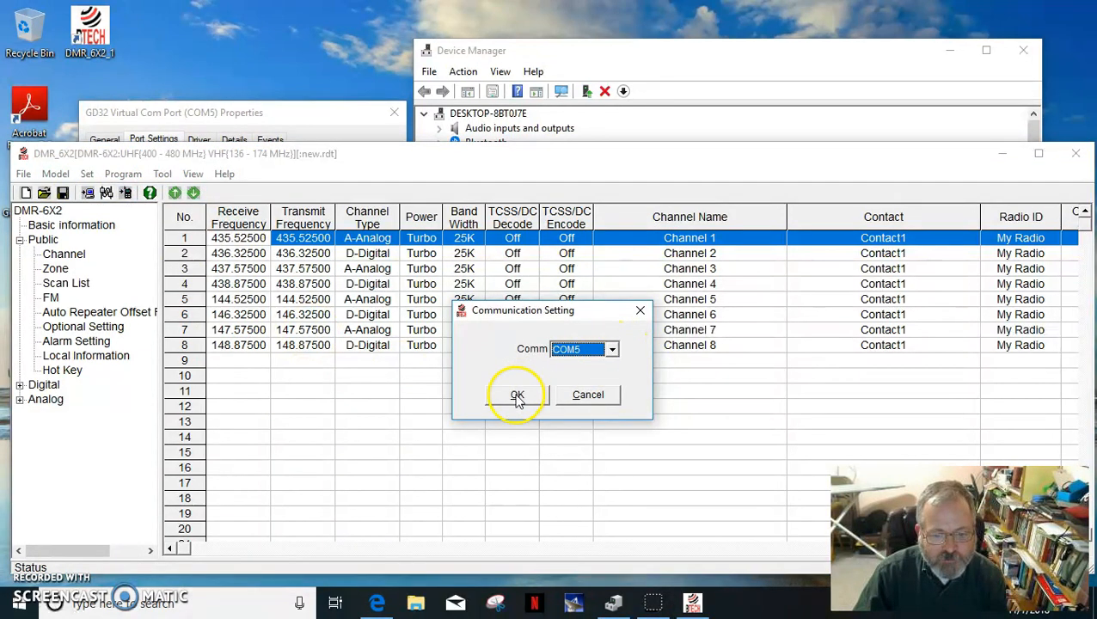
left_click(517, 394)
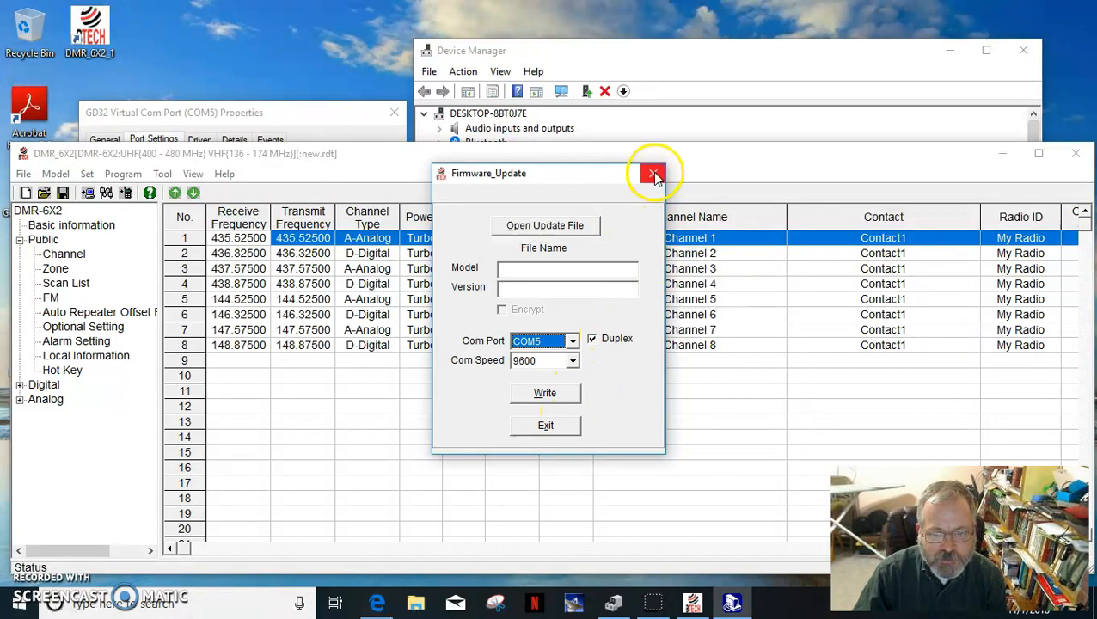
left_click(653, 172)
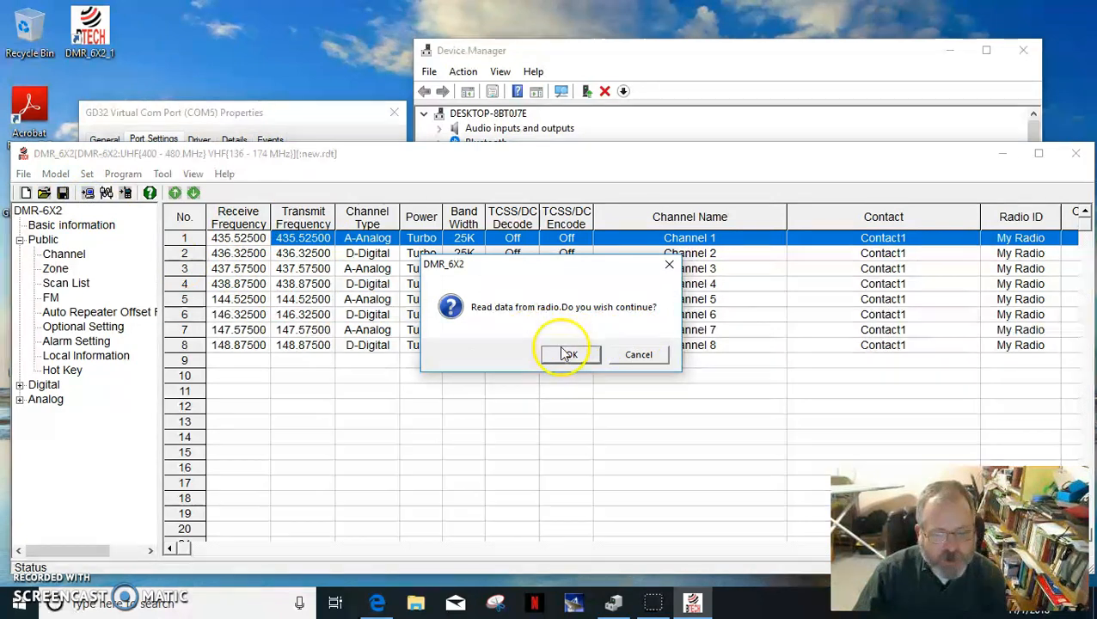
Step: Accept the read prompt and begin reading Other Data from the radio
left_click(567, 354)
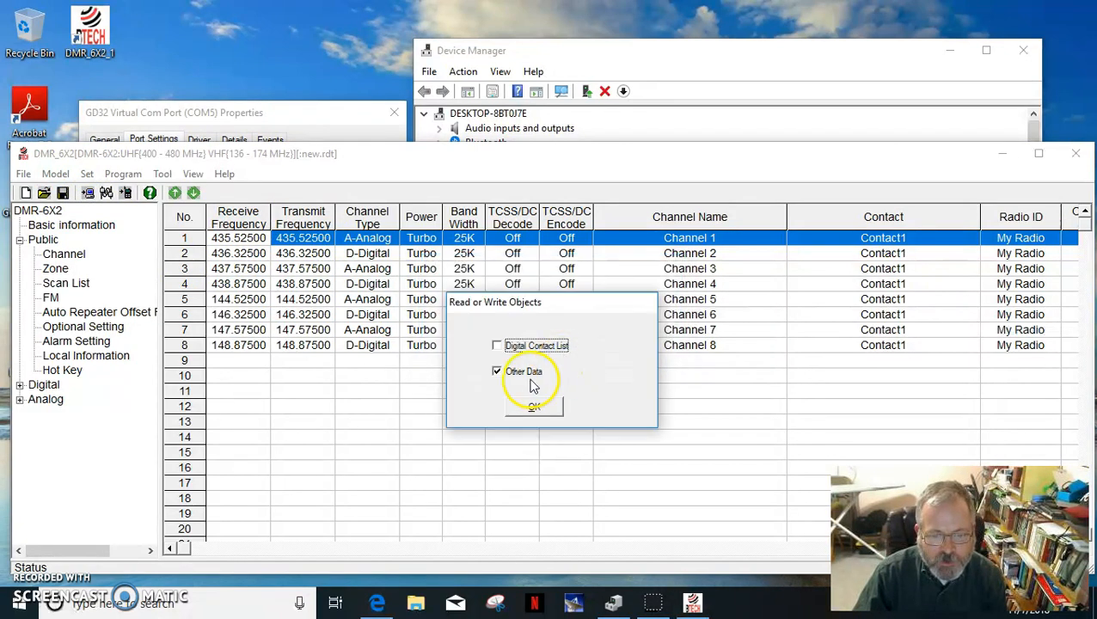
left_click(533, 407)
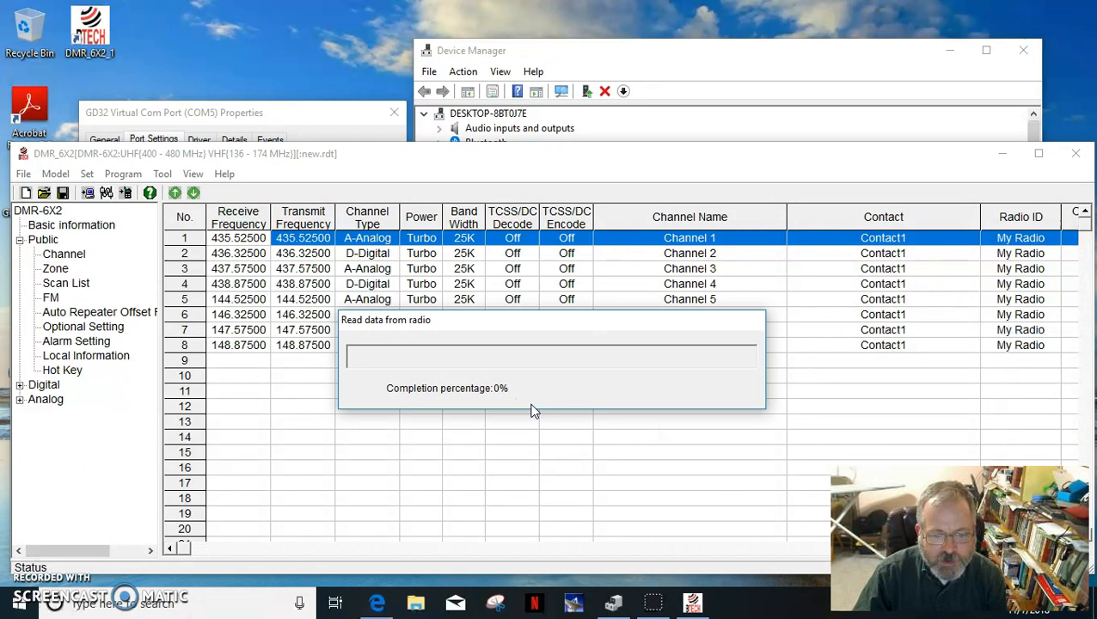